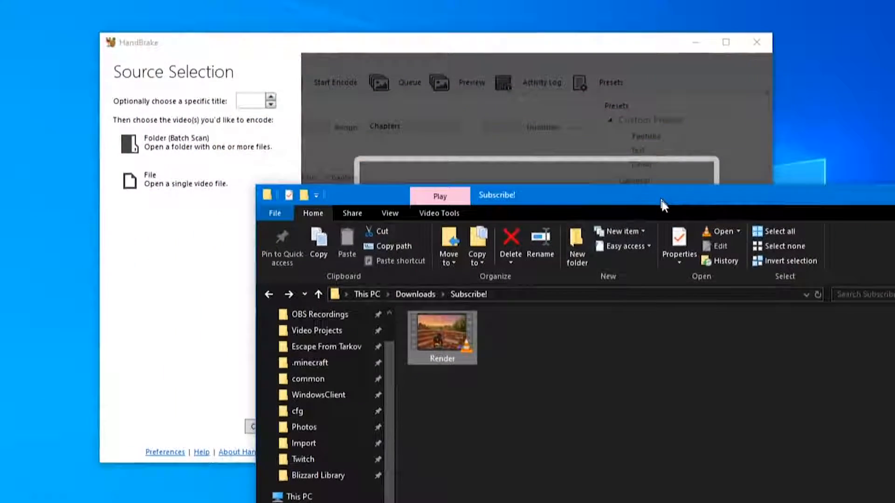
Step: Right-click the Render video file to bring up its options
right_click(442, 336)
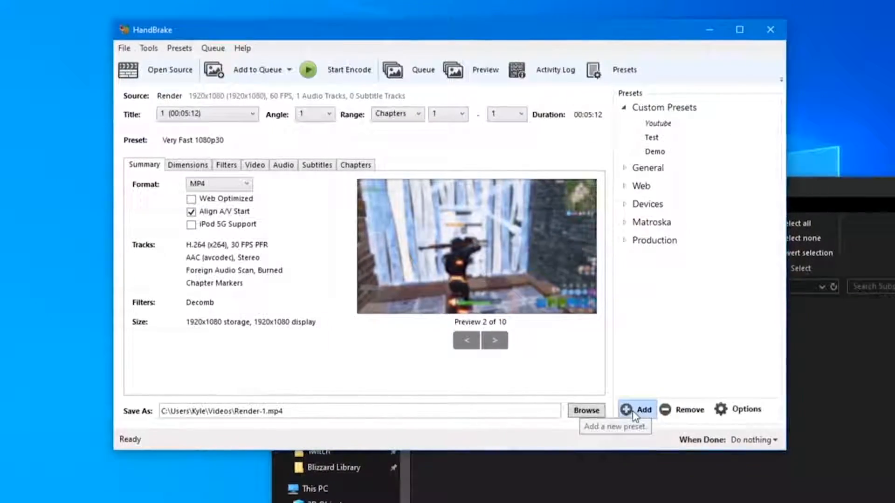
Step: Add a preset named 'Video' with Custom dimensions and a width of 1920
click(641, 410)
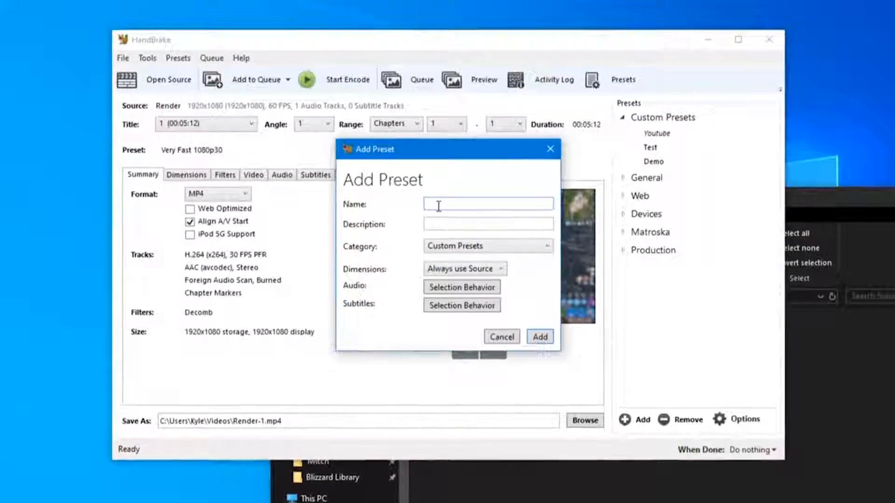
text(Video)
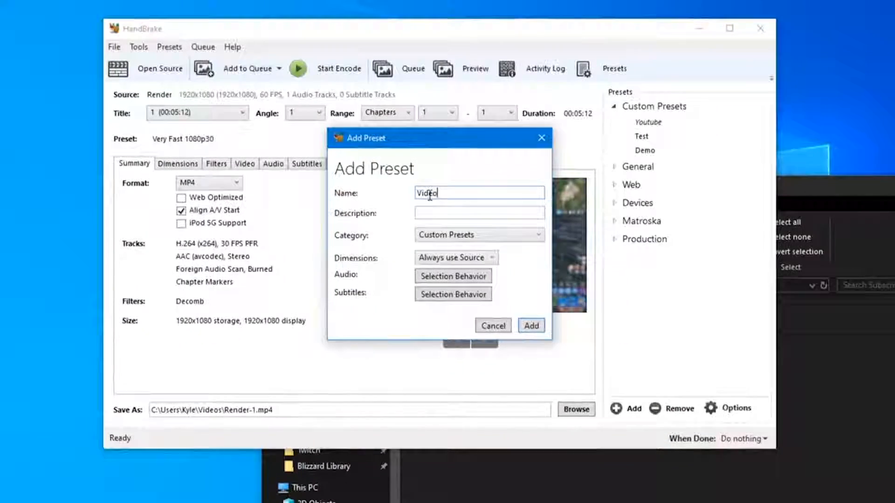
click(471, 234)
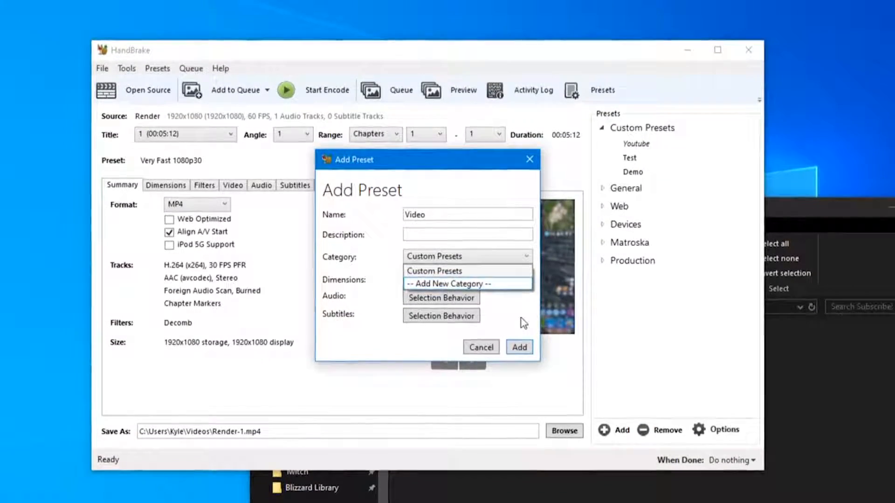
click(448, 284)
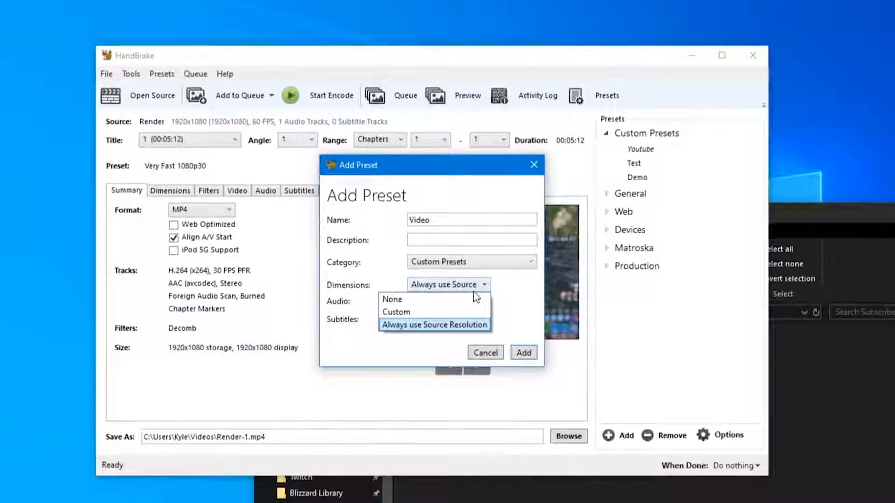
click(394, 312)
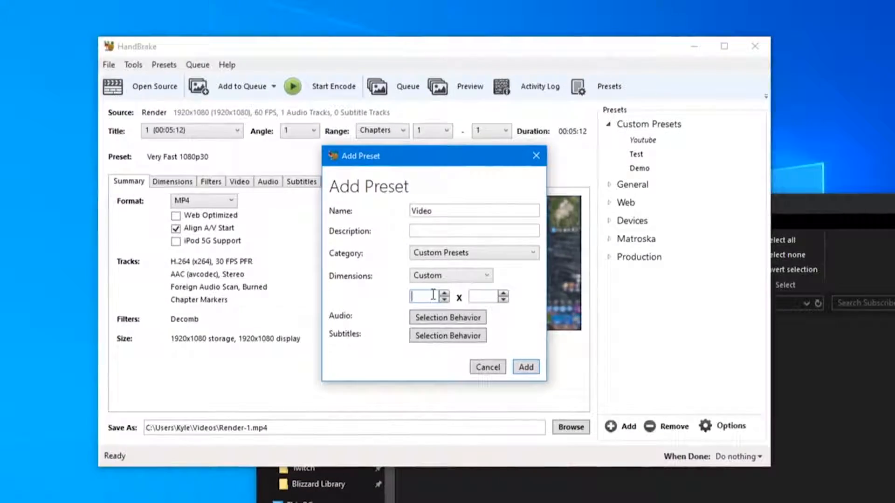
text(1920)
click(488, 296)
text(1080)
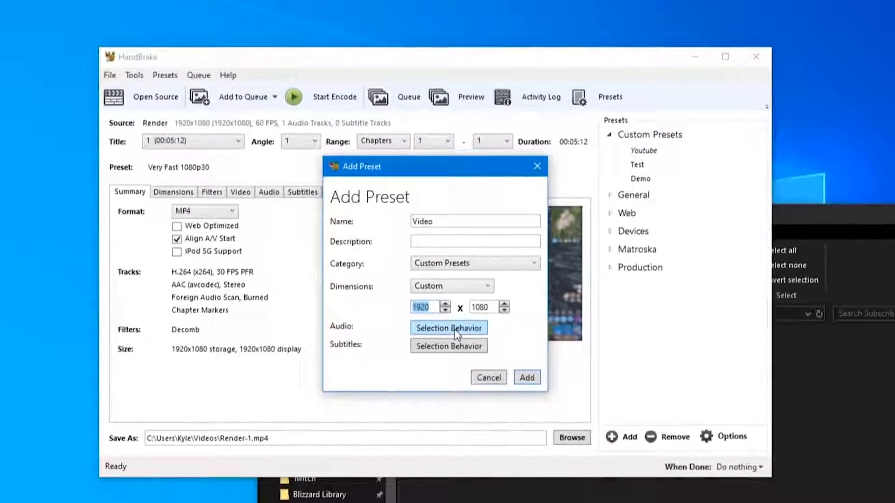
Step: Apply preset audio defaults of MP3 codec, 160 bitrate and 48 kHz sample rate
click(449, 327)
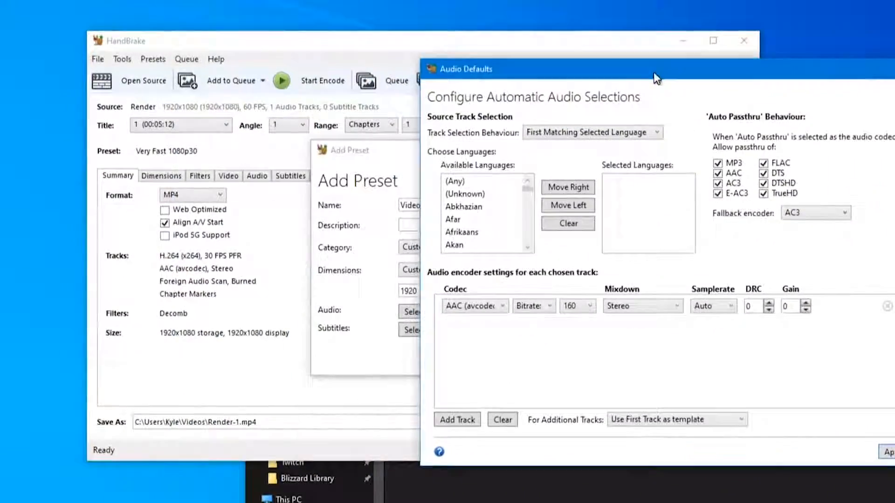
drag(656, 69, 448, 47)
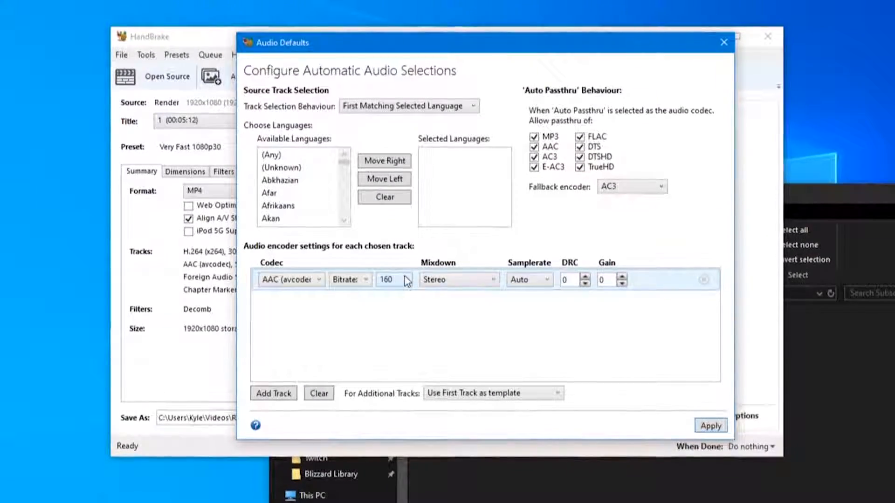
click(548, 279)
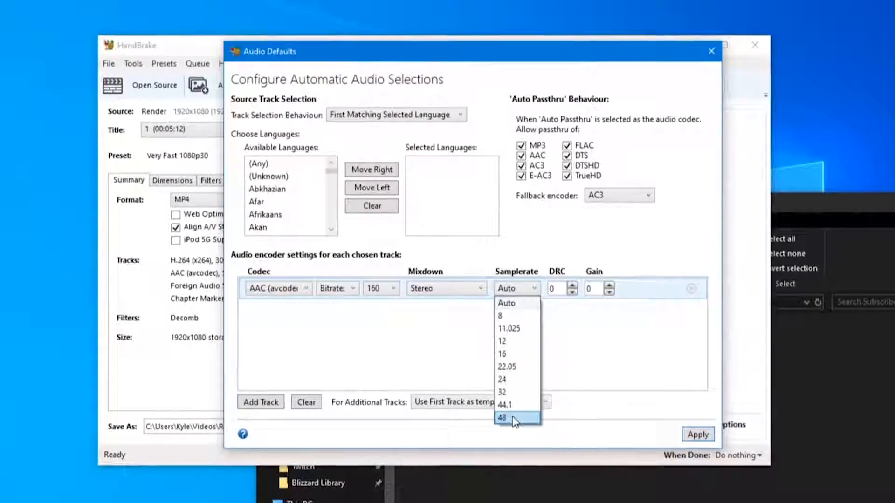
click(501, 417)
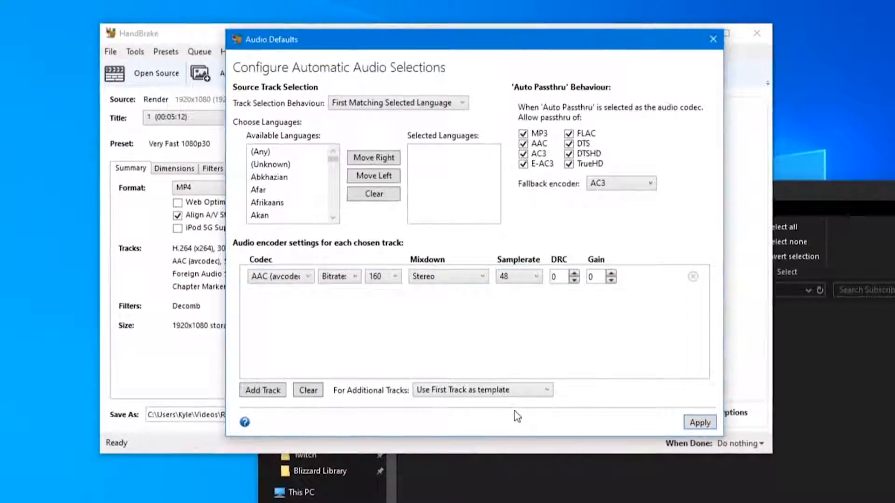
click(533, 277)
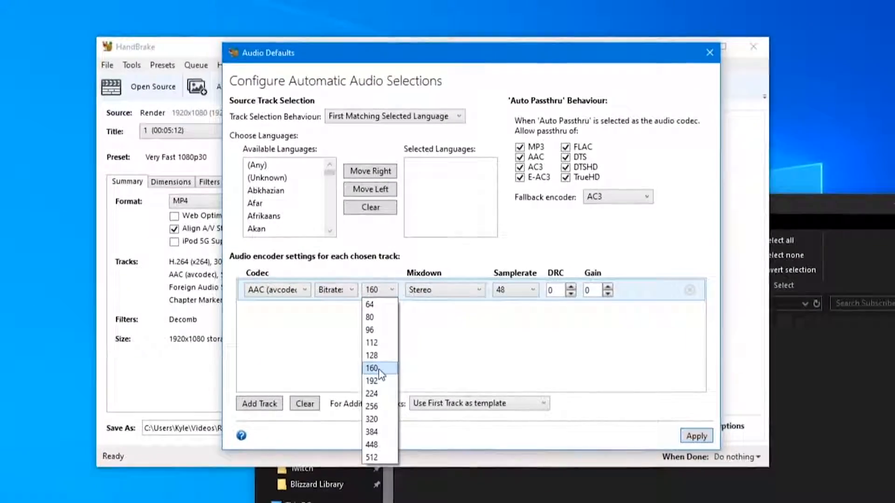
click(371, 368)
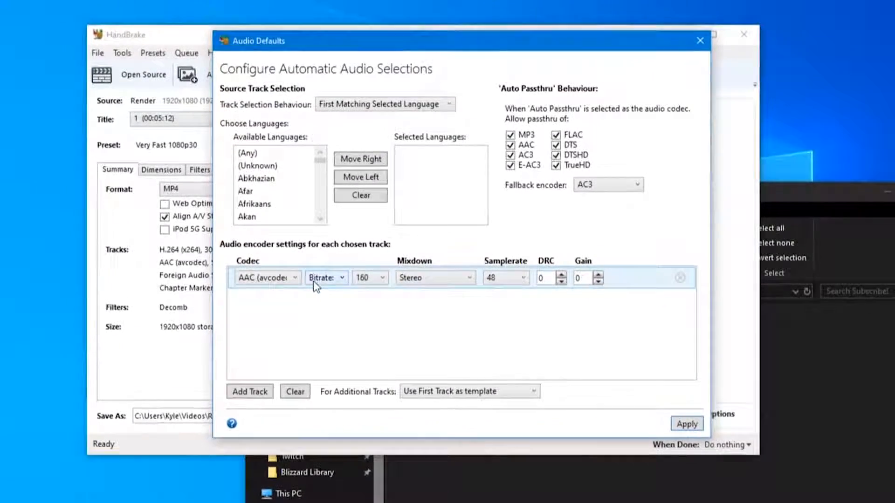
click(267, 278)
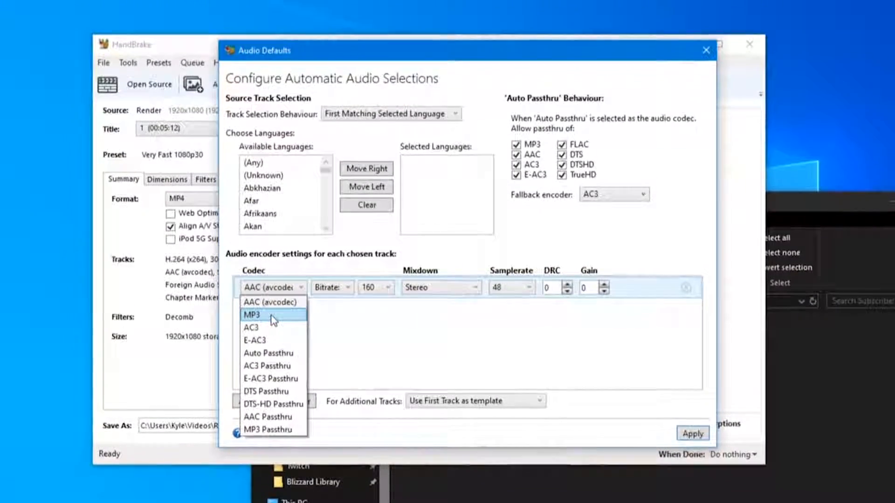
click(252, 315)
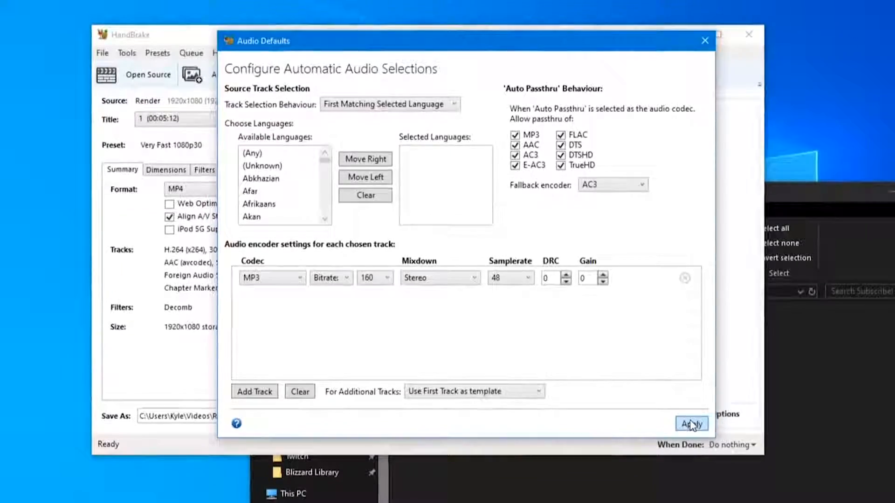
click(691, 424)
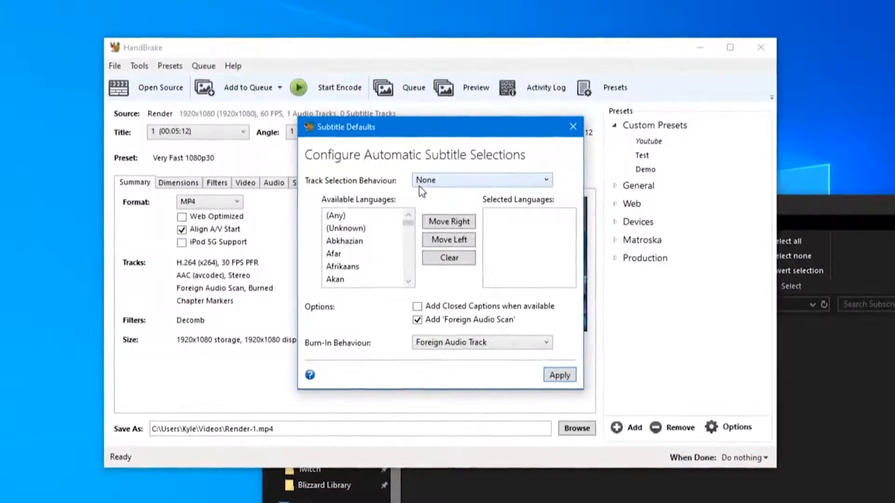
Step: Set subtitle burn-in behaviour to None and confirm the subtitle defaults
click(493, 326)
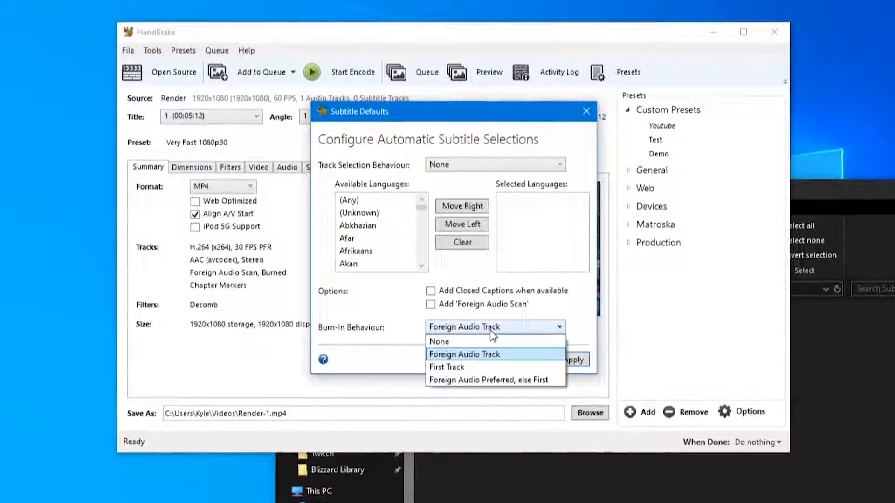
click(439, 341)
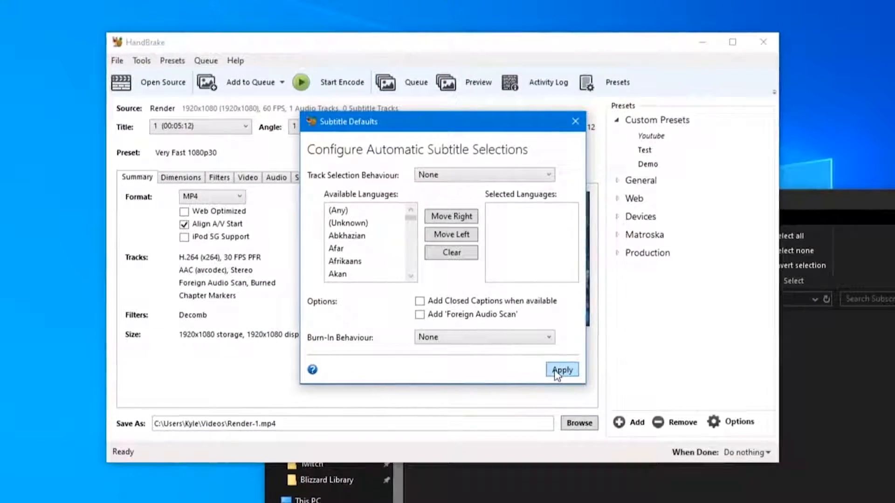
click(561, 370)
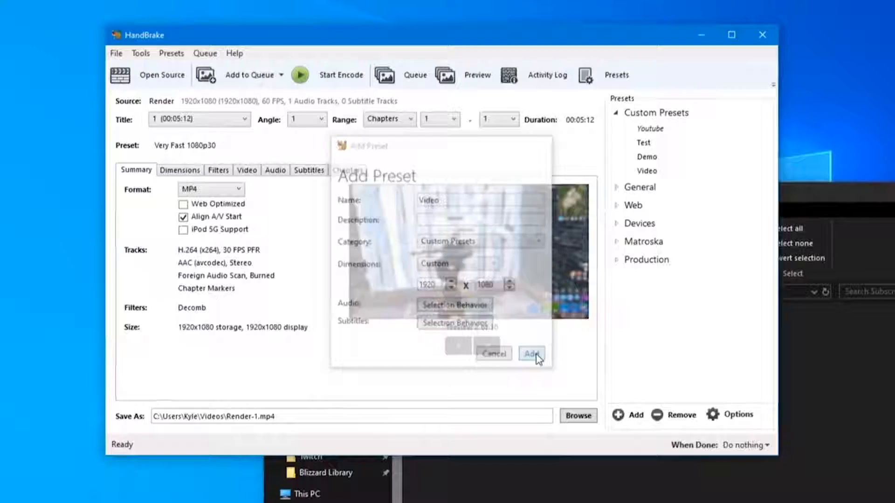
Step: Select the Video custom preset, enable Web Optimized, and view the Dimensions settings
click(531, 353)
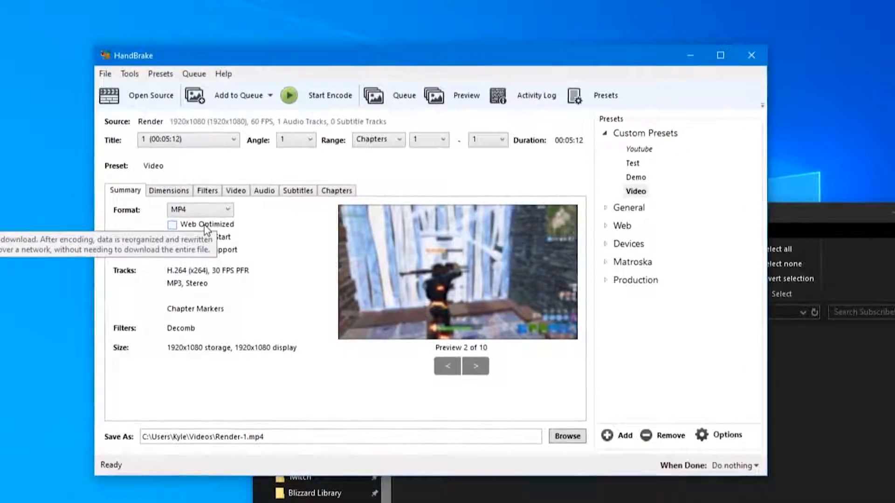
click(173, 224)
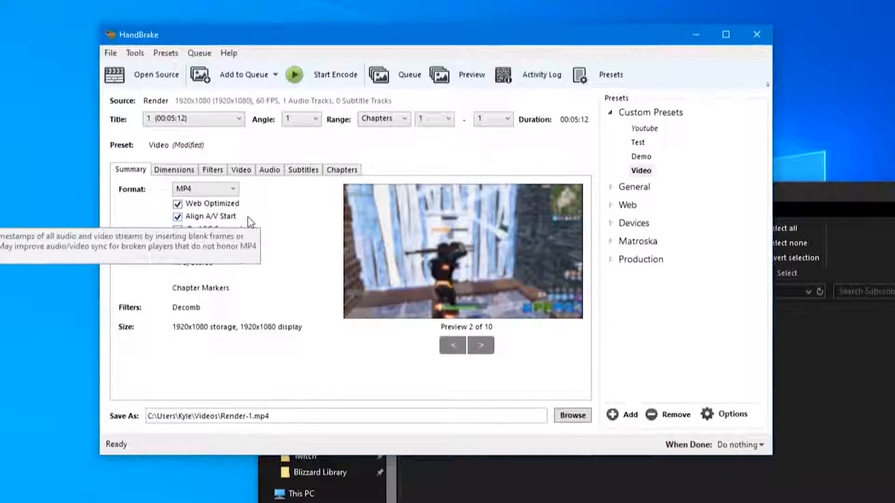
click(174, 170)
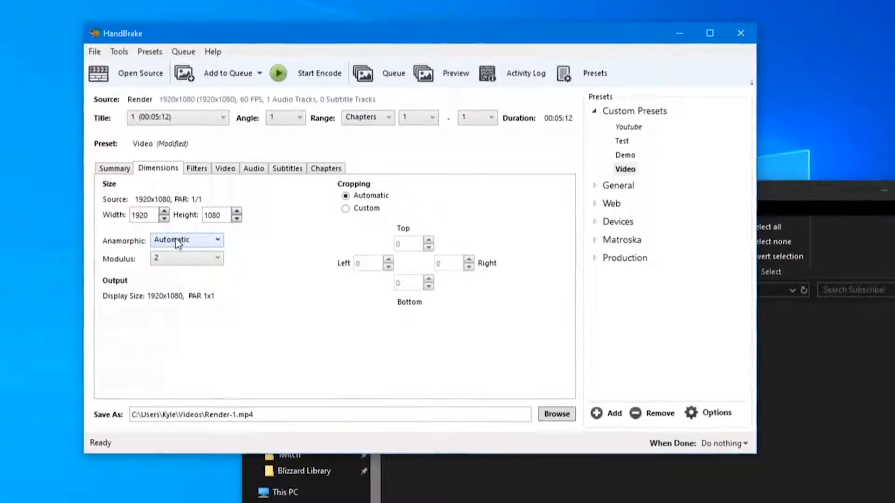
Step: Set Anamorphic to Loose and bring up the Filters settings
click(186, 239)
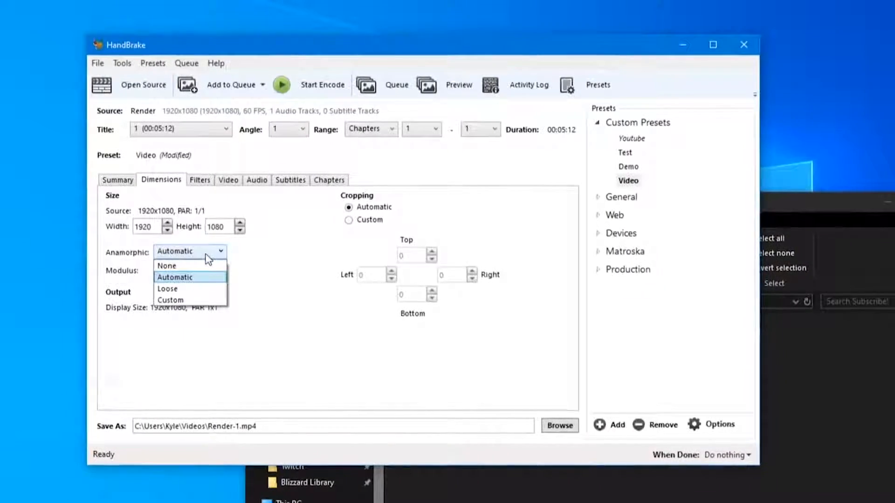
click(168, 289)
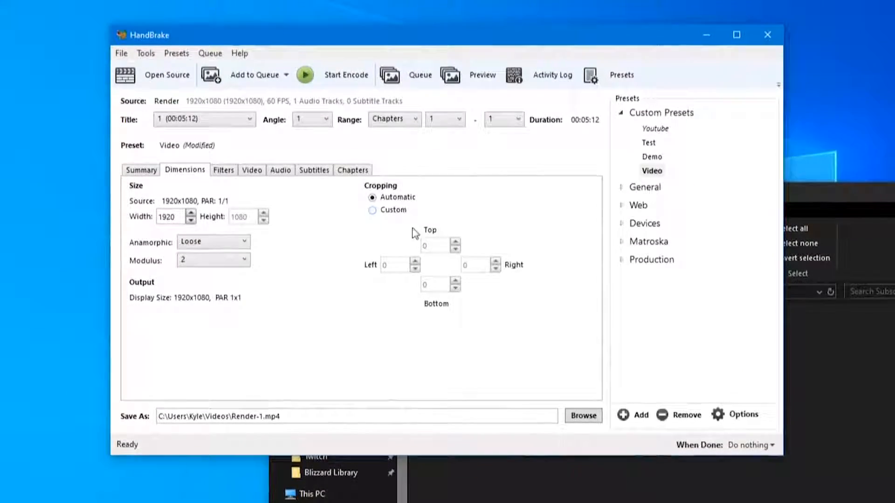
click(224, 170)
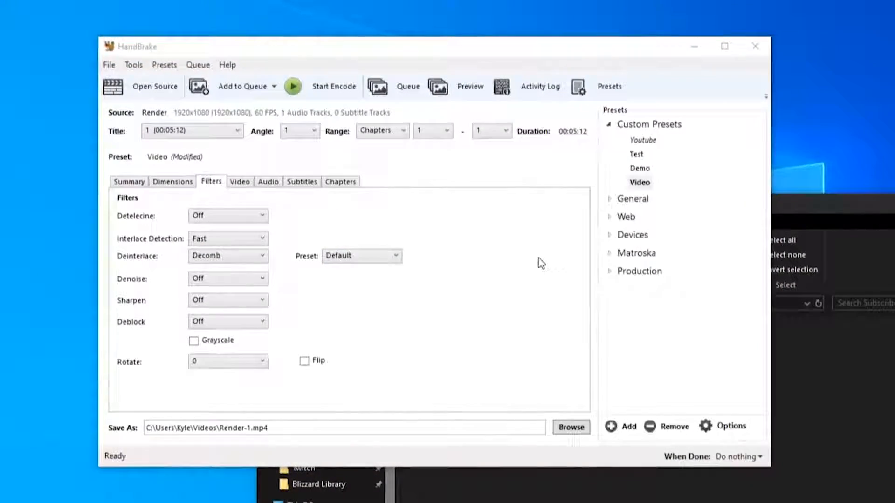
Step: Set Interlace Detection to Default and bring up the Video settings
click(228, 244)
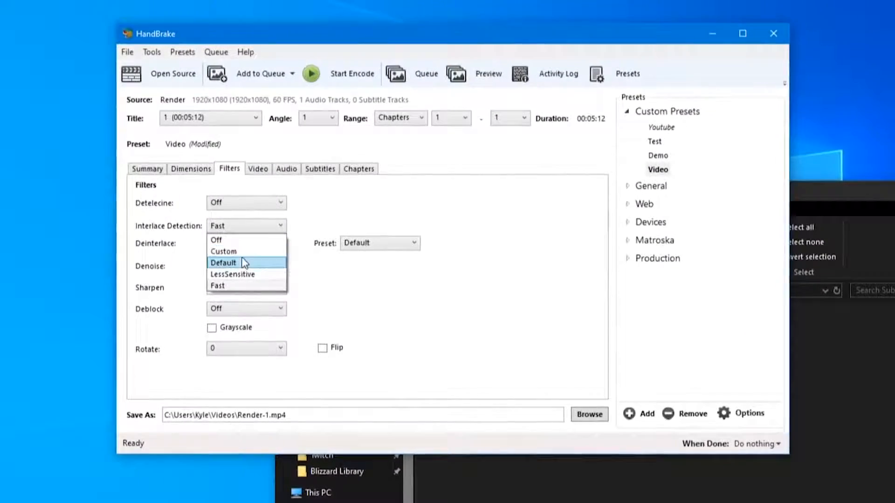
click(223, 263)
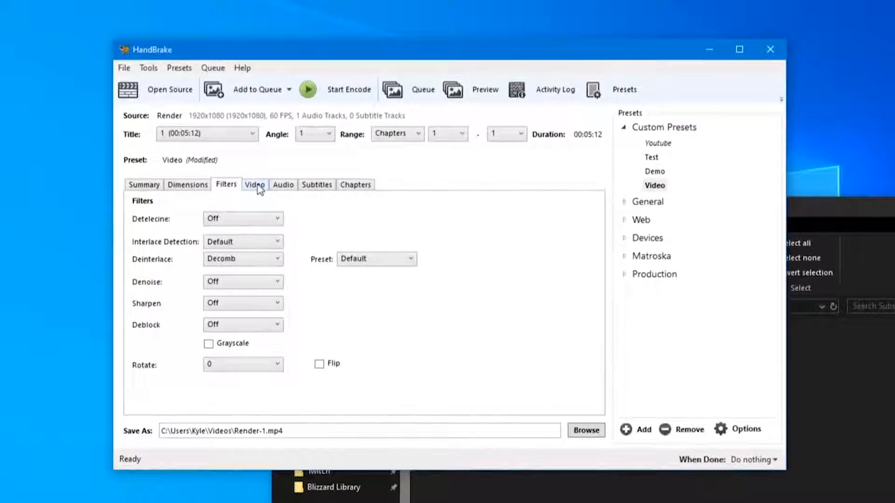
click(254, 184)
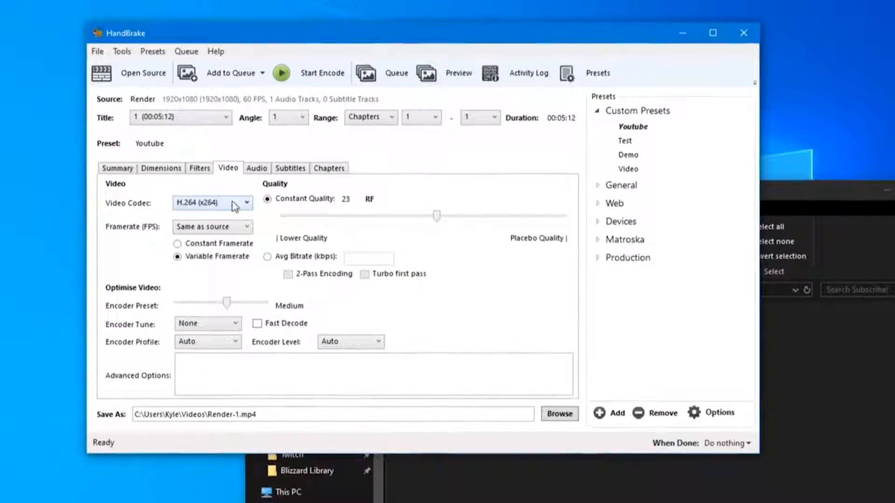
Step: Choose H.264 (x264) as the video codec with framerate Same as source
click(212, 203)
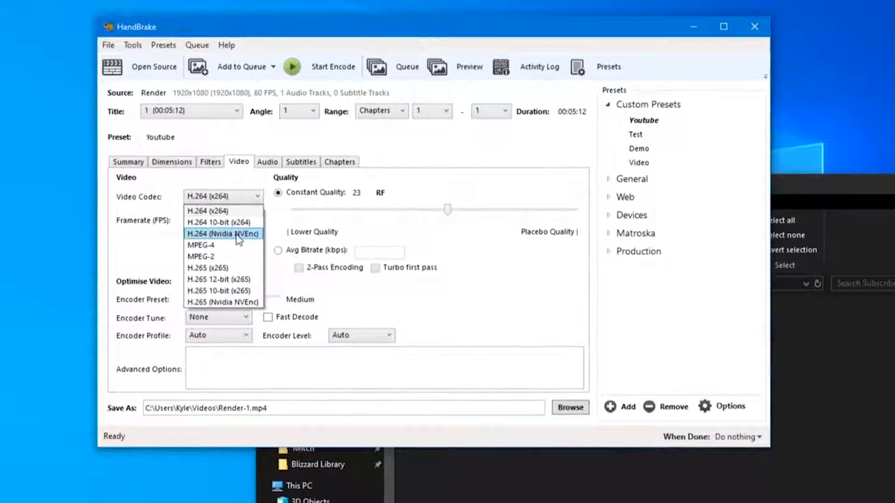
mouse_move(201, 258)
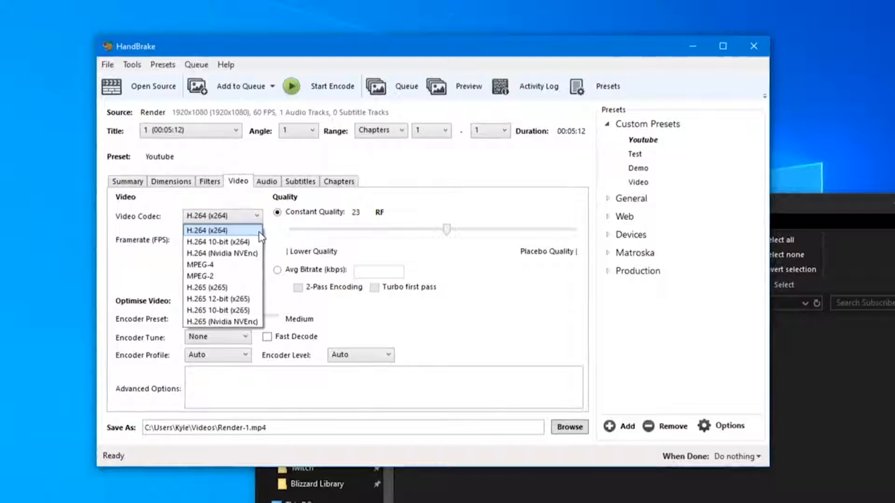
click(207, 230)
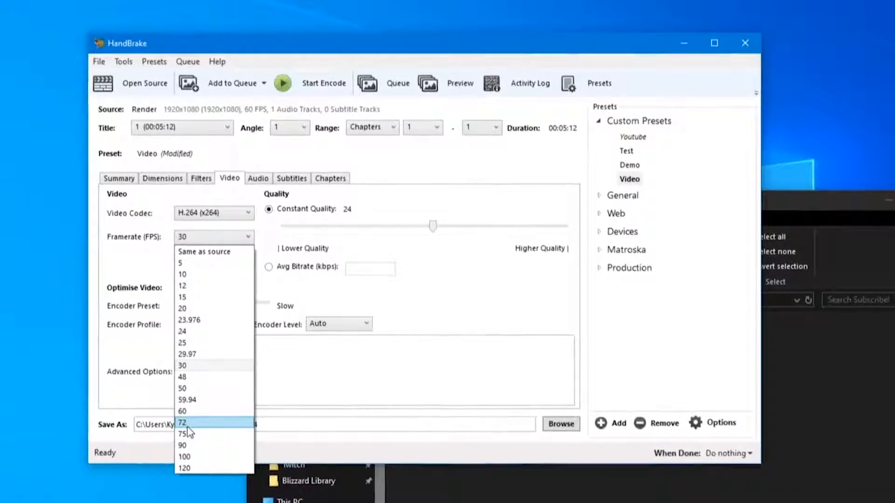
click(203, 251)
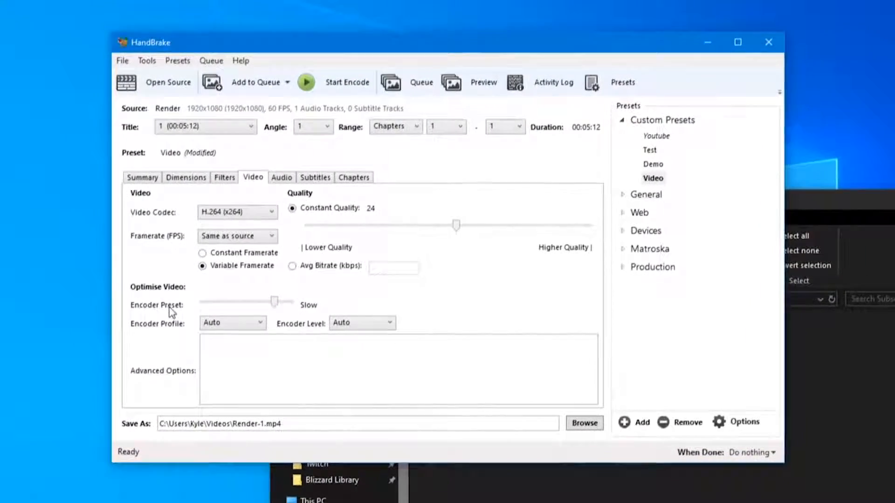
Step: Set the encoder preset to Medium and try constant quality values from 25 to 51
drag(274, 301, 254, 293)
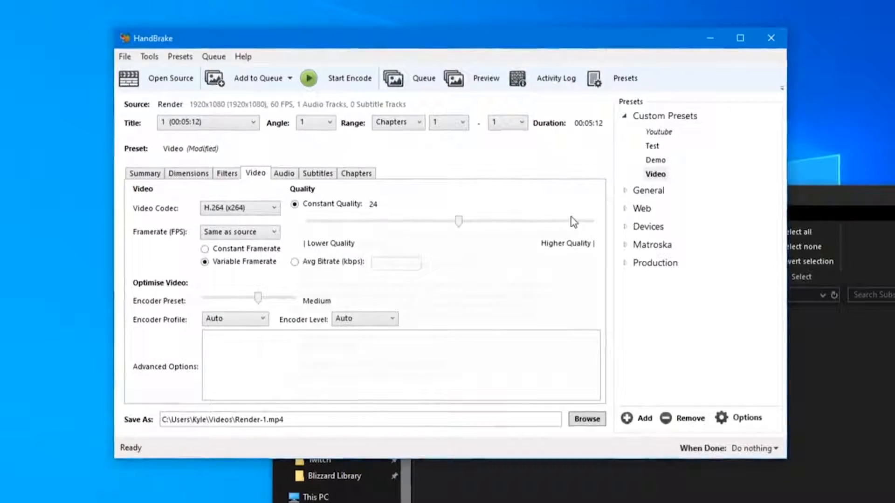
drag(458, 221, 373, 224)
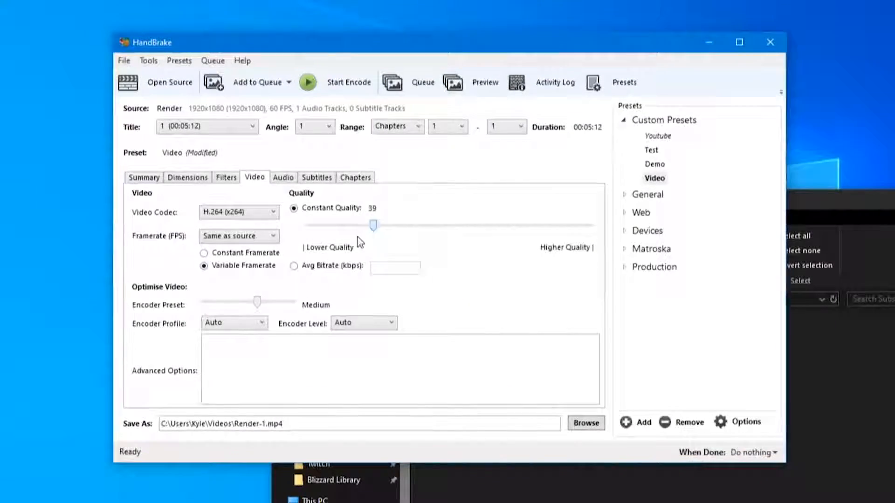
drag(373, 224, 394, 229)
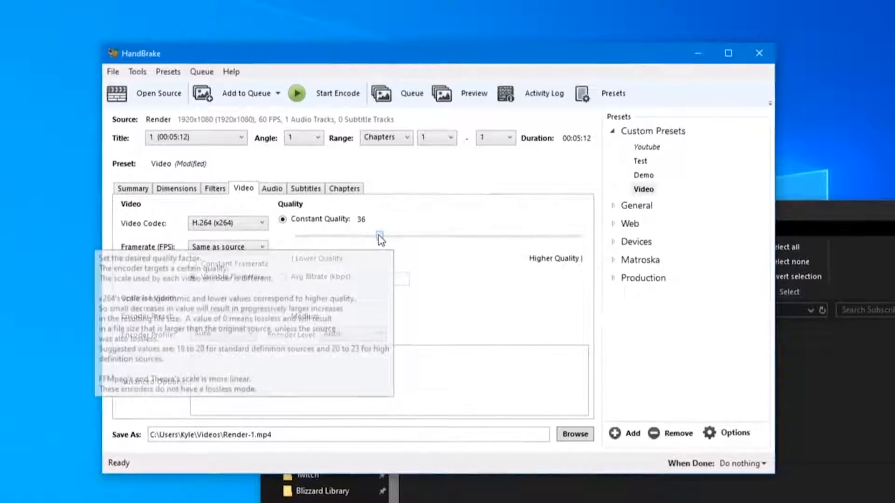
drag(379, 237, 496, 222)
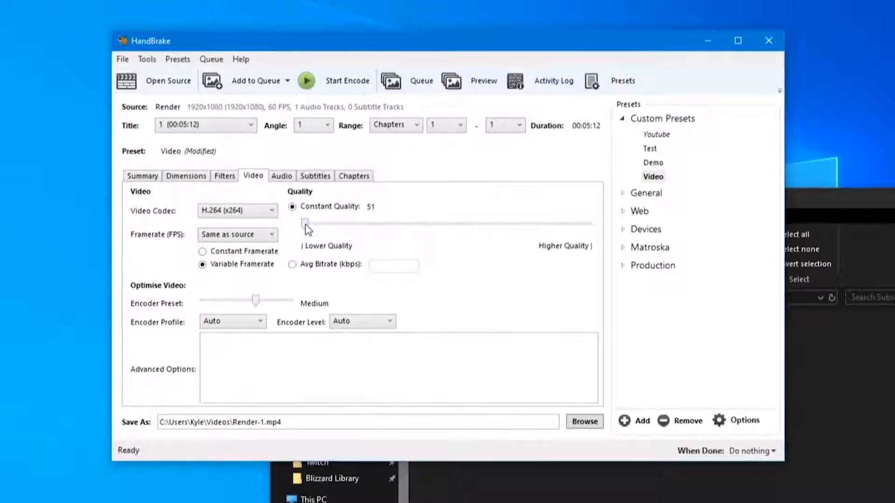
mouse_move(297, 222)
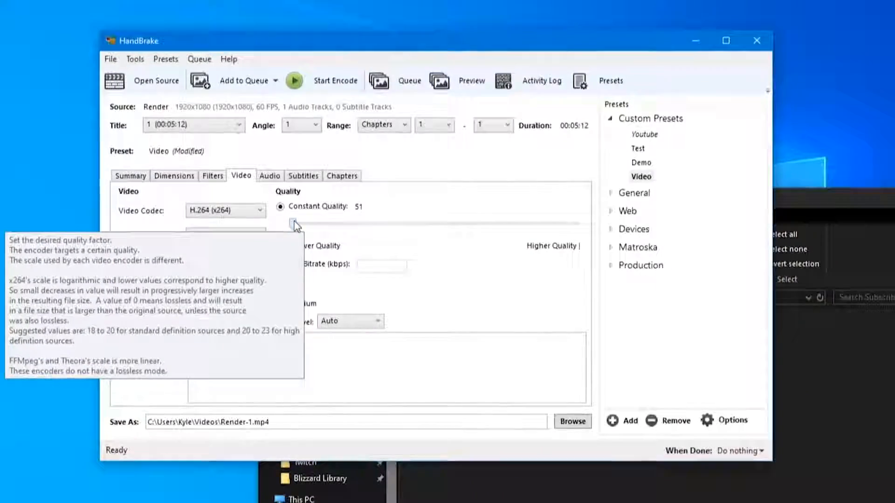
drag(295, 221, 439, 212)
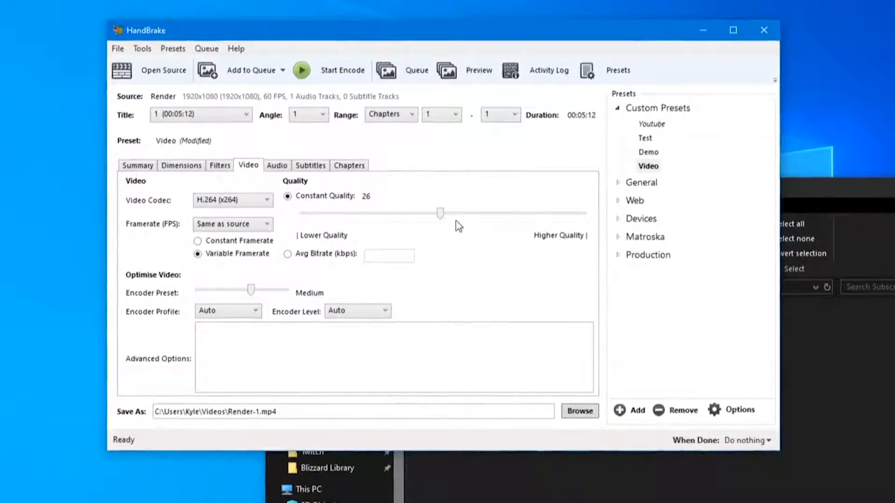
mouse_move(439, 213)
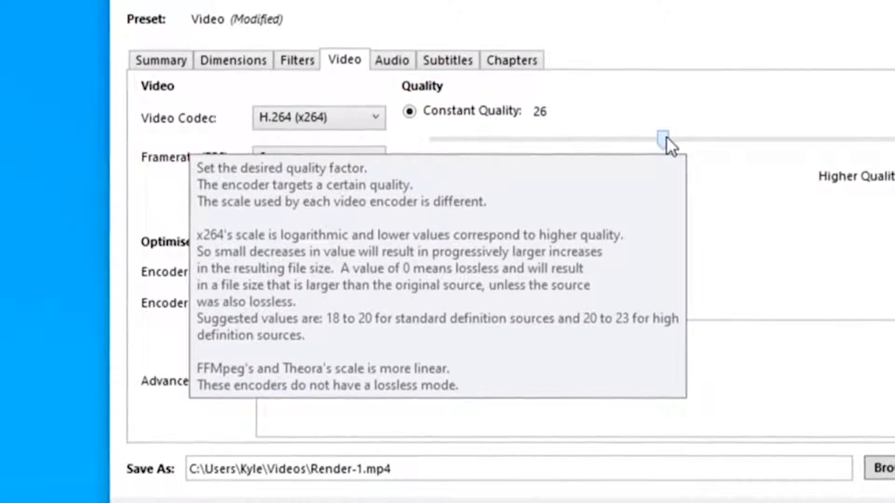
scroll(down, 3)
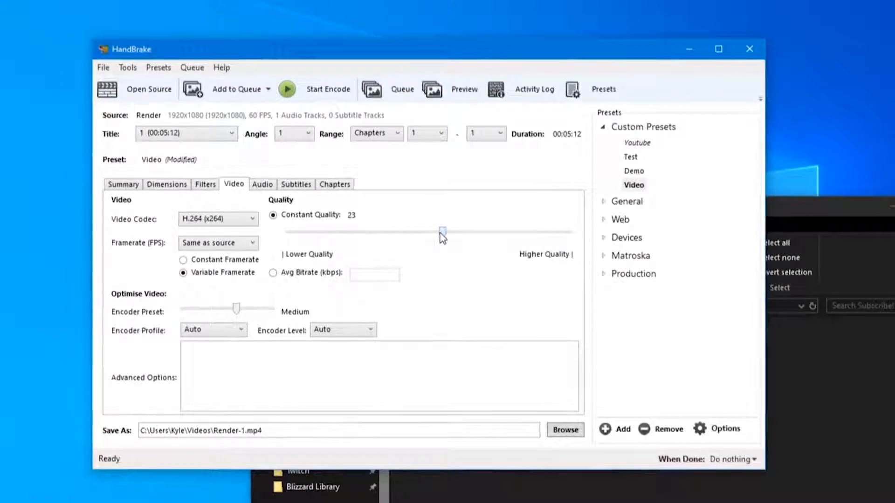
drag(443, 232, 425, 221)
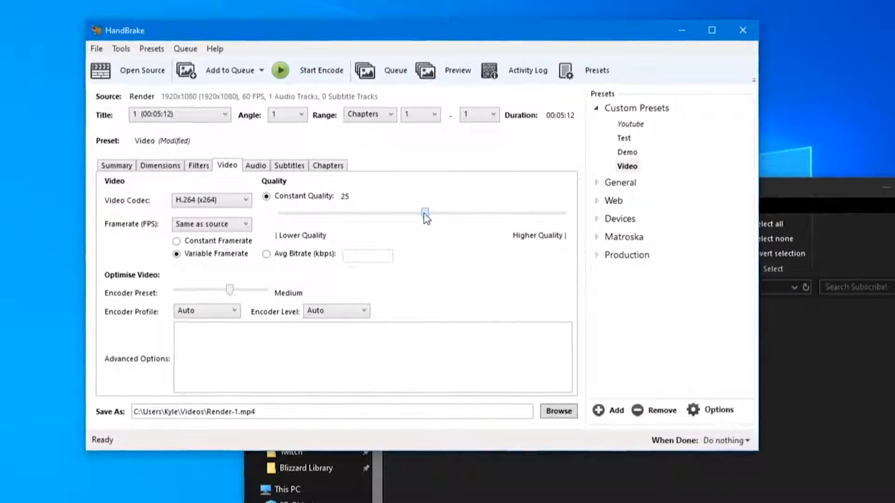
drag(424, 213, 415, 223)
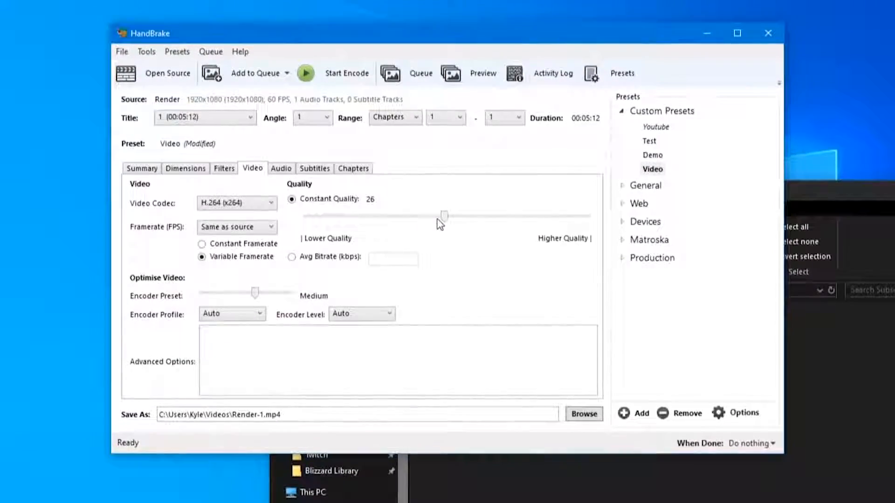
mouse_move(445, 226)
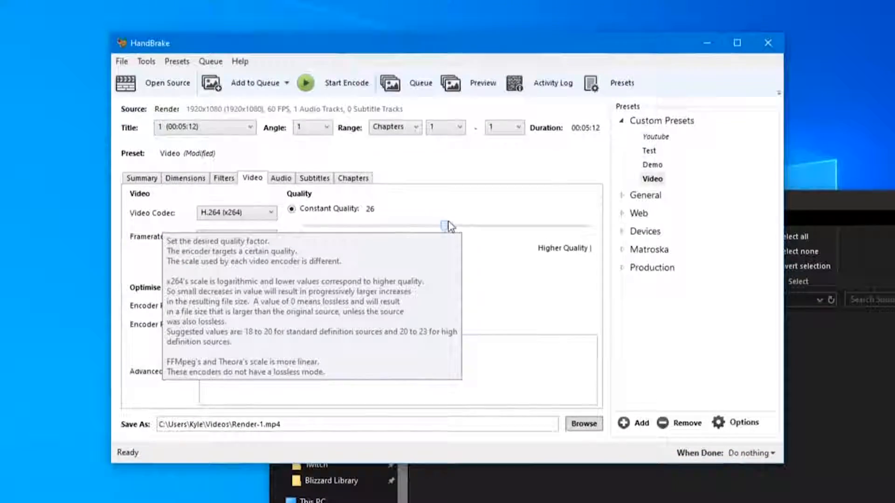
Step: Revisit Filters, return to Video, and lower constant quality to 23
drag(145, 43, 135, 50)
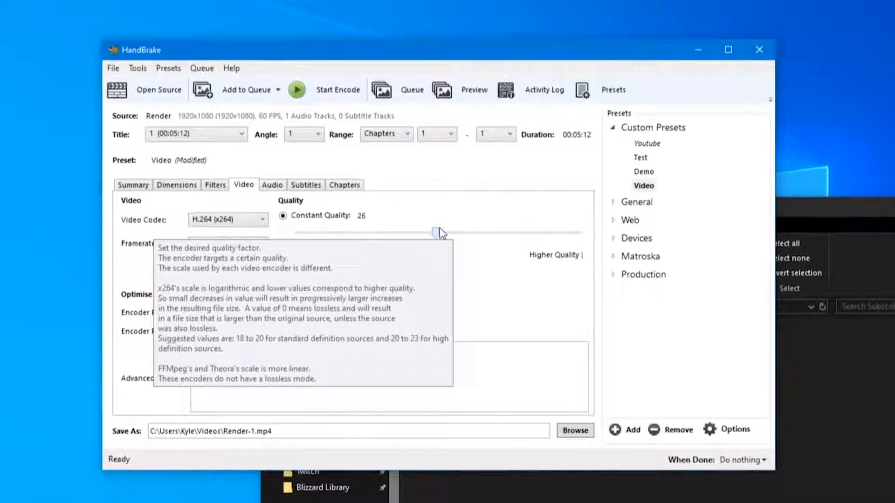
click(215, 185)
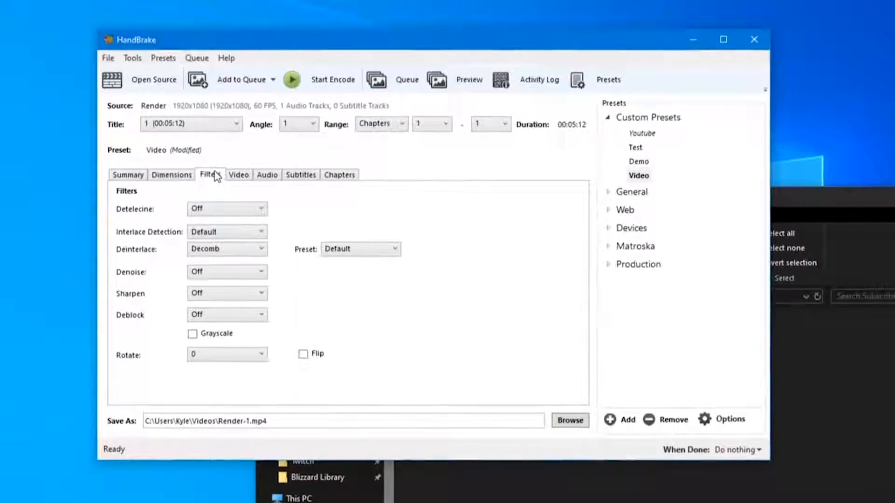
click(249, 168)
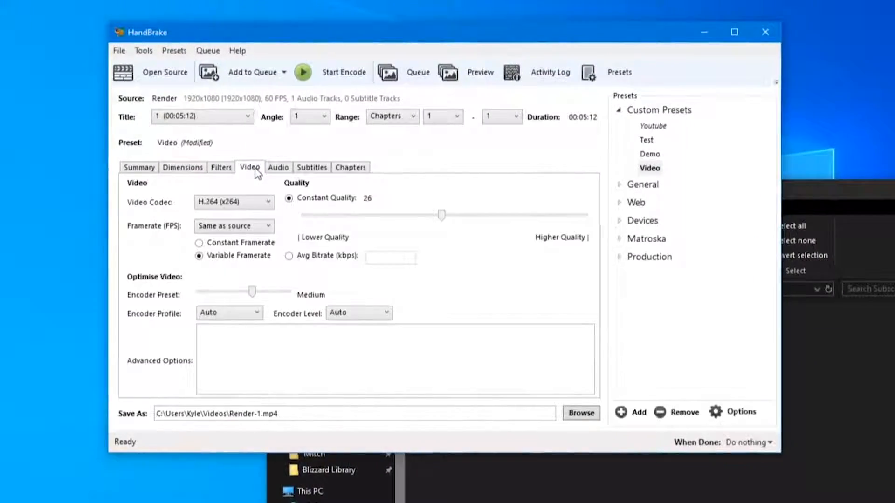
mouse_move(361, 223)
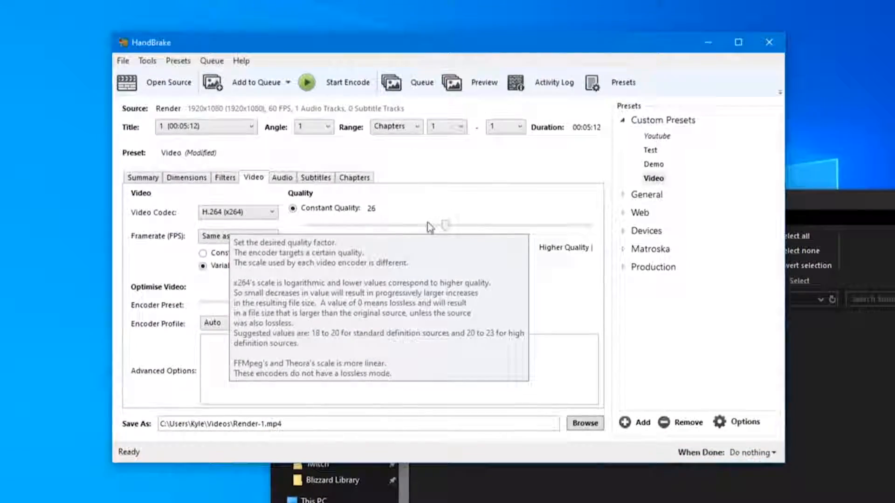
mouse_move(462, 238)
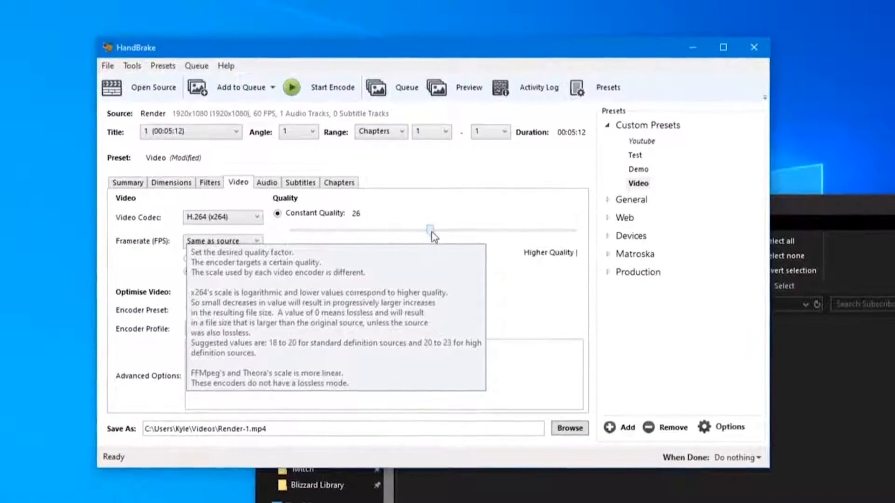
drag(429, 229, 430, 217)
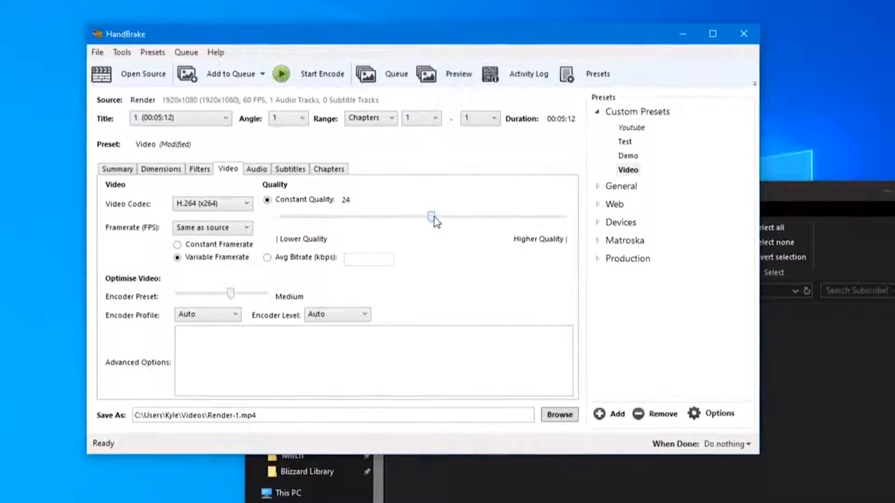
drag(430, 216, 442, 227)
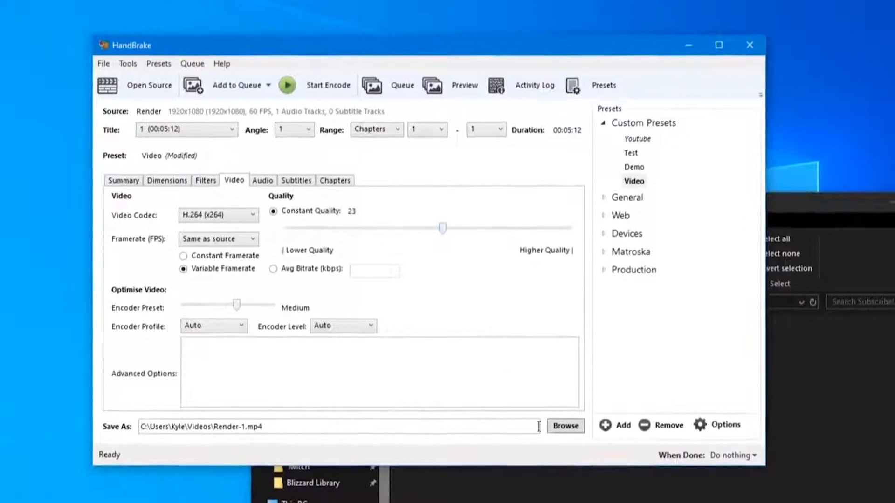
Step: Review Audio and Subtitles, untick Create chapter markers, and return to Summary
click(262, 180)
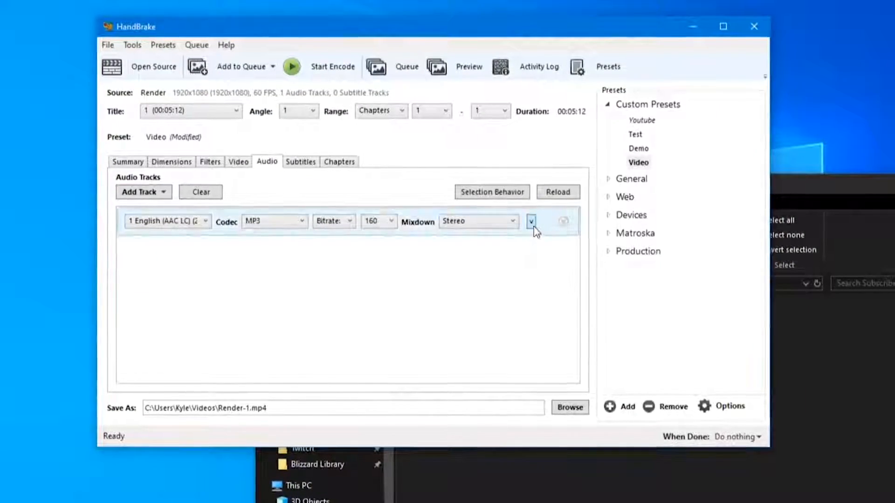
click(531, 221)
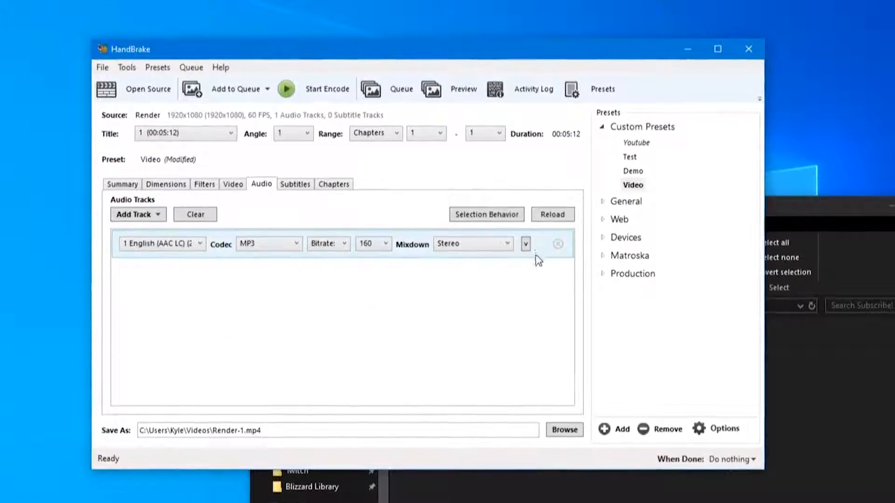
click(295, 183)
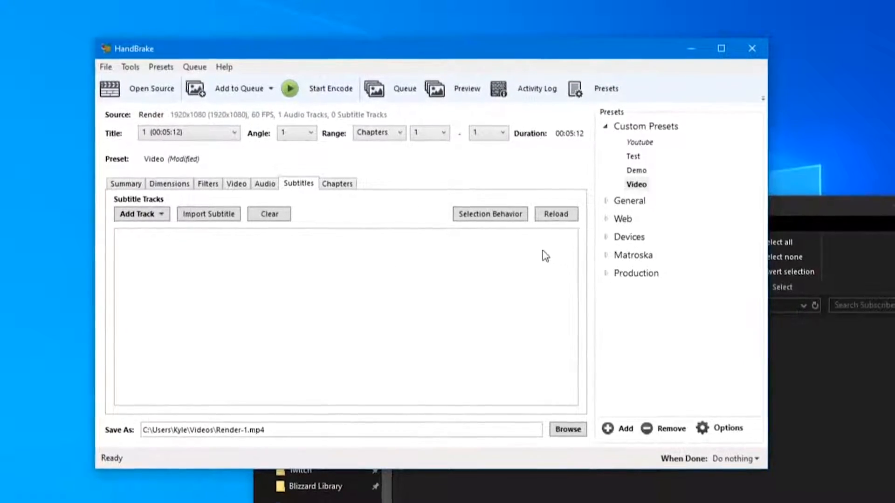
click(338, 183)
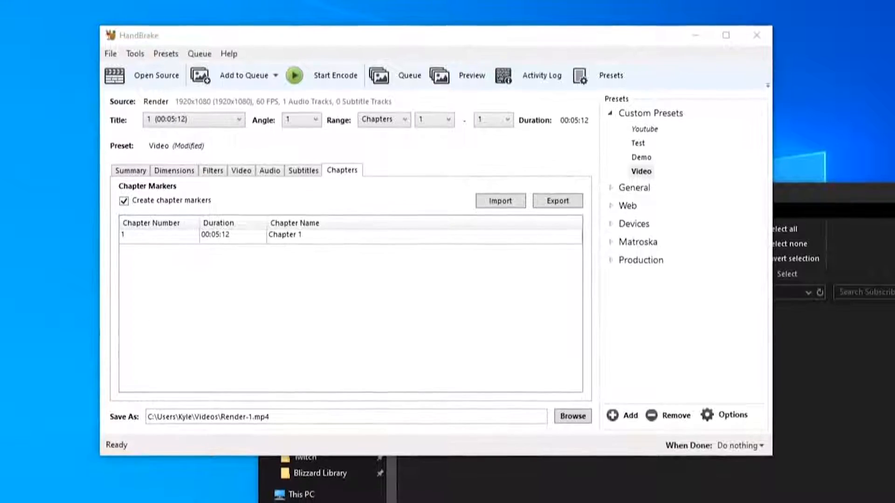
click(123, 200)
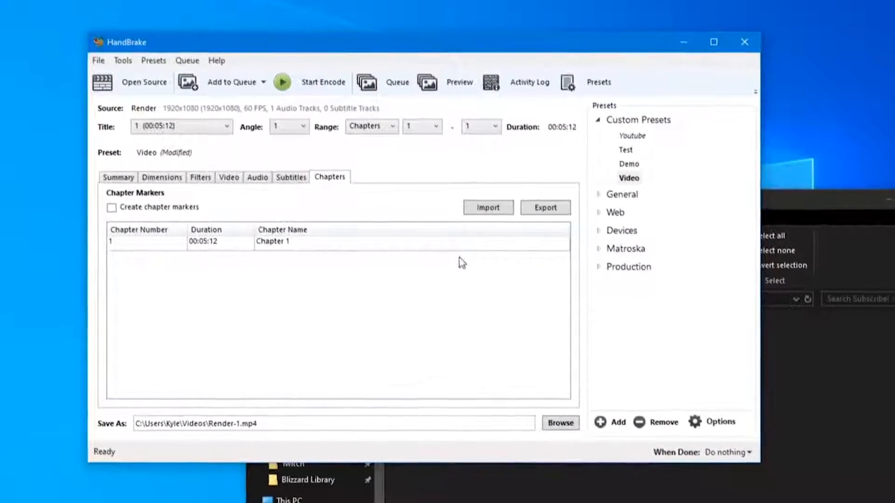
click(118, 168)
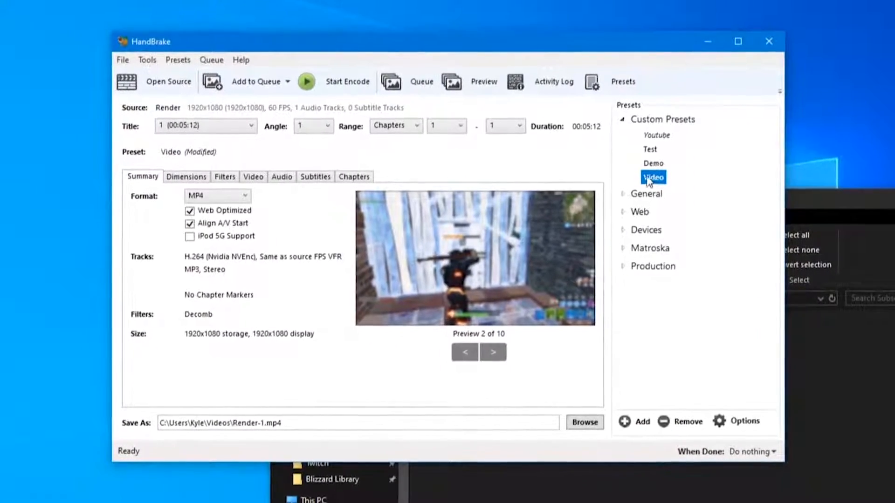
Step: Update the custom Video preset with the current settings and confirm the update
click(742, 421)
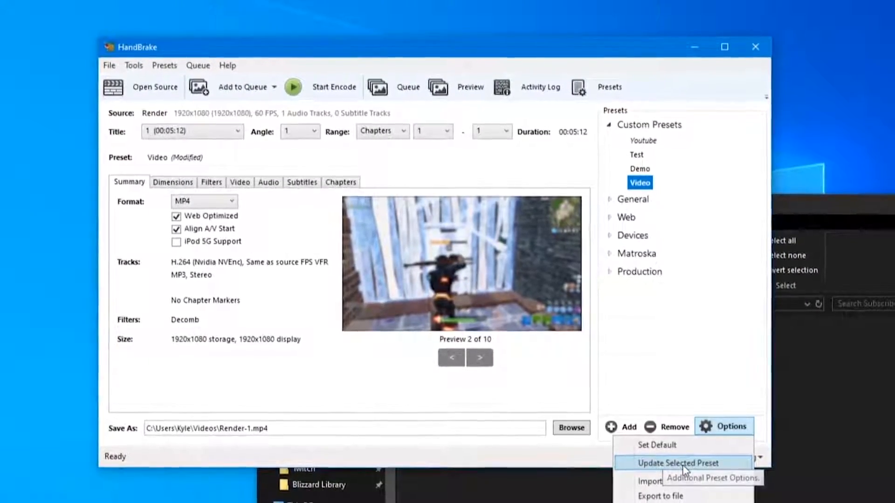
click(679, 463)
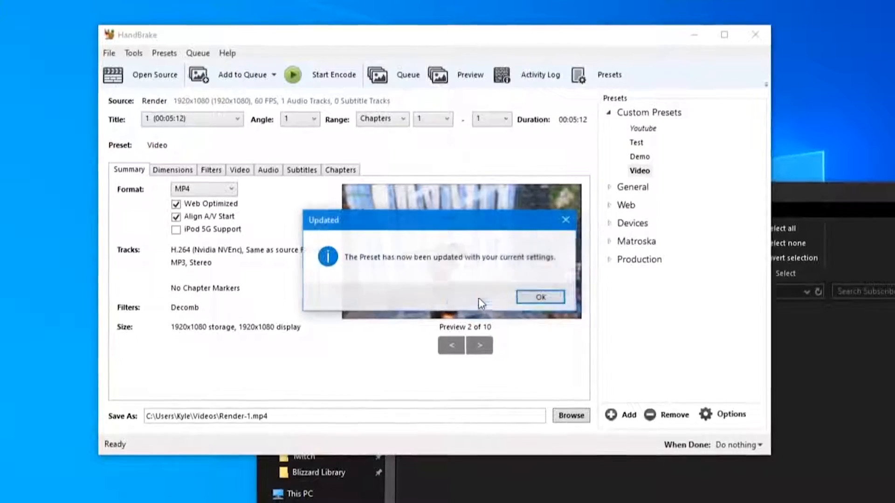
click(539, 297)
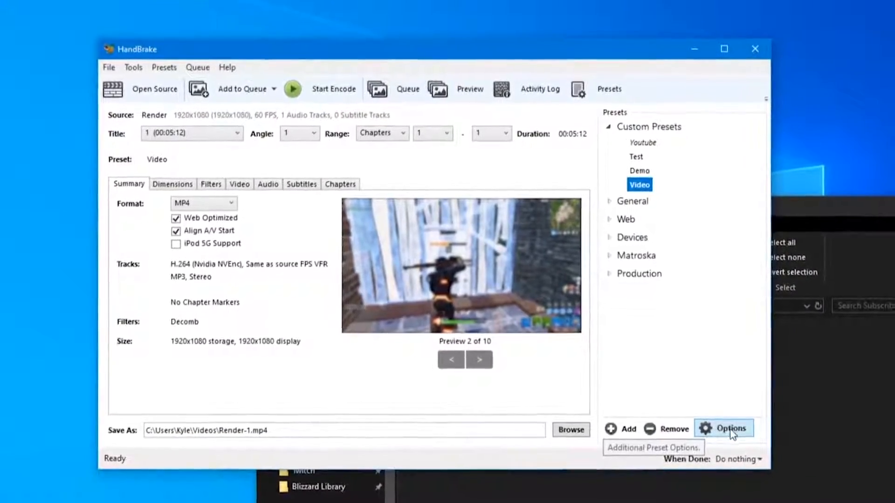
click(722, 427)
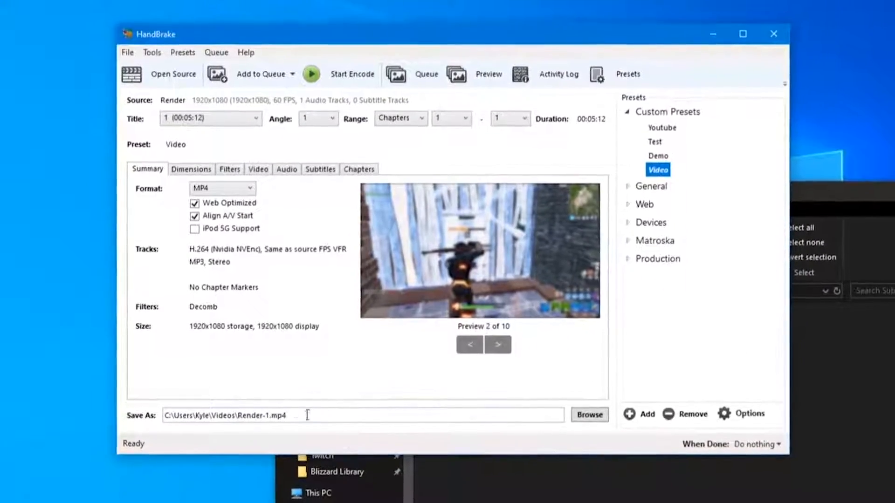
Step: Save the output as Render HB.mp4 in Downloads\Subscribe!
click(589, 415)
text(Render HB)
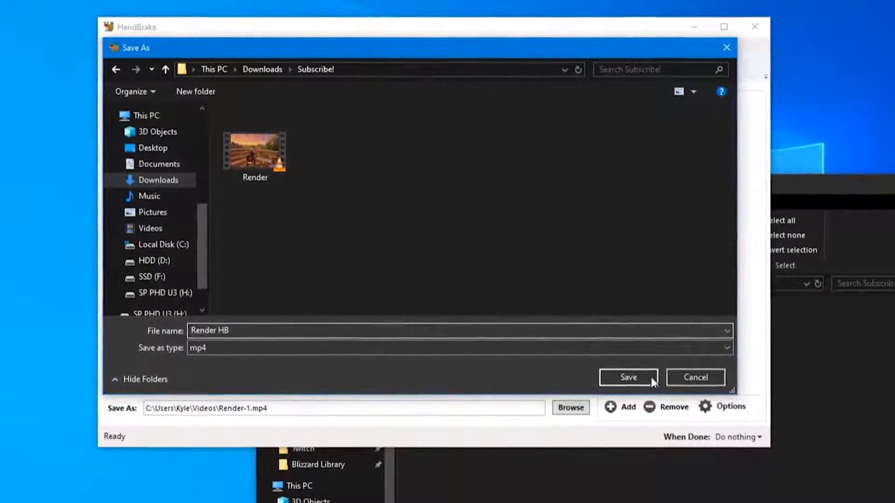
click(627, 377)
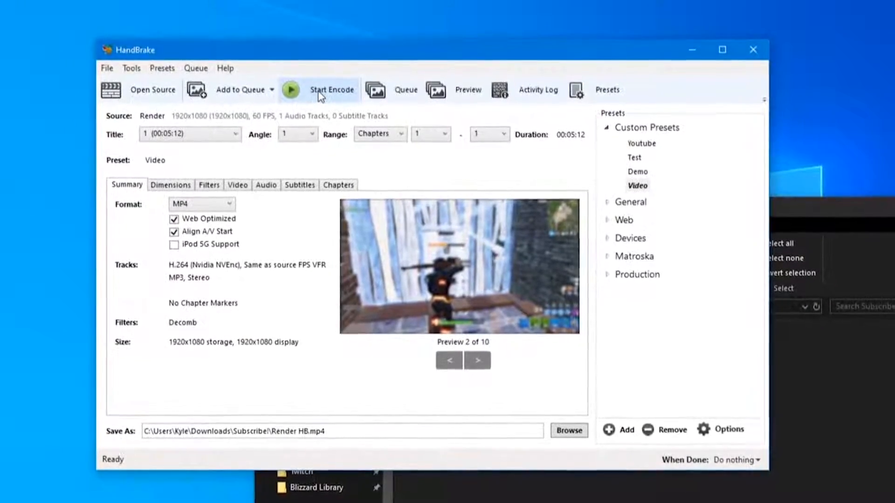
Step: Start encoding Render HB.mp4 and check the When Done options during the encode
click(331, 89)
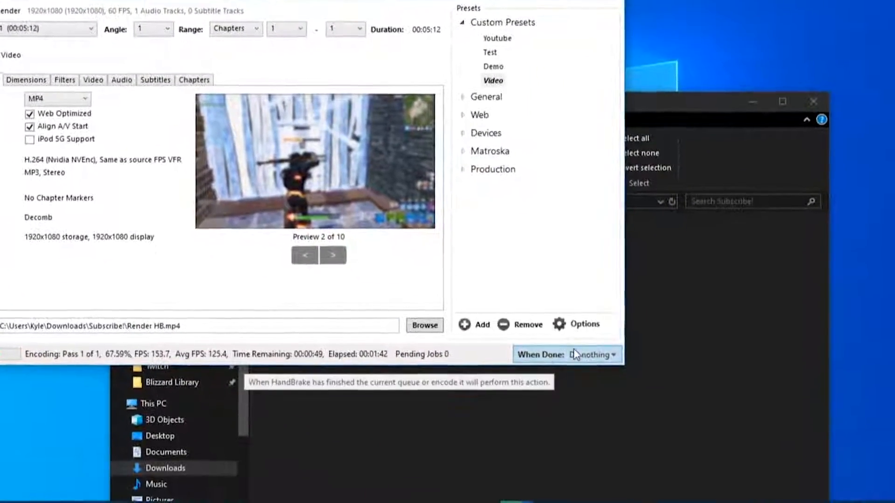
click(591, 354)
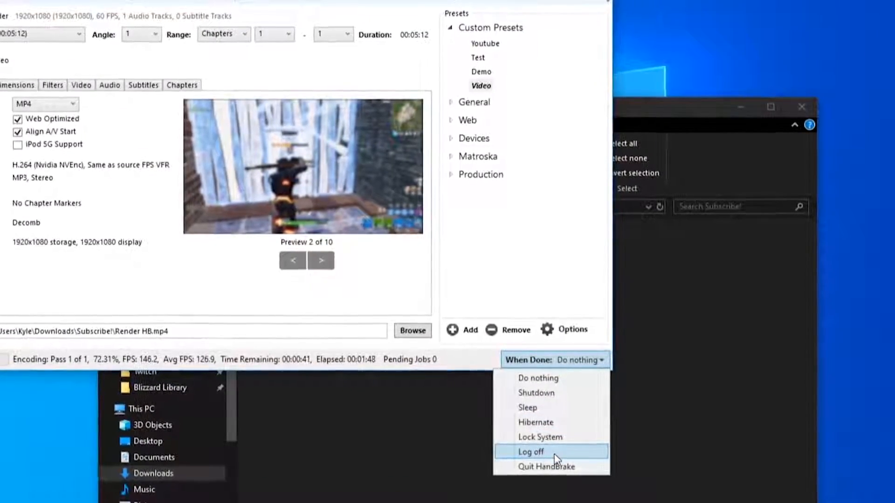
mouse_move(548, 454)
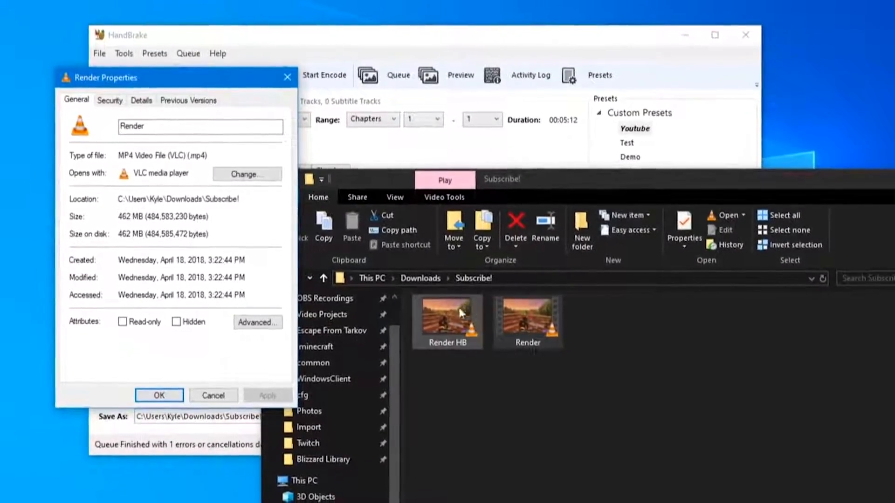
Step: Check Render HB's size in its Properties (278 MB vs the 462 MB original) and close it
right_click(448, 319)
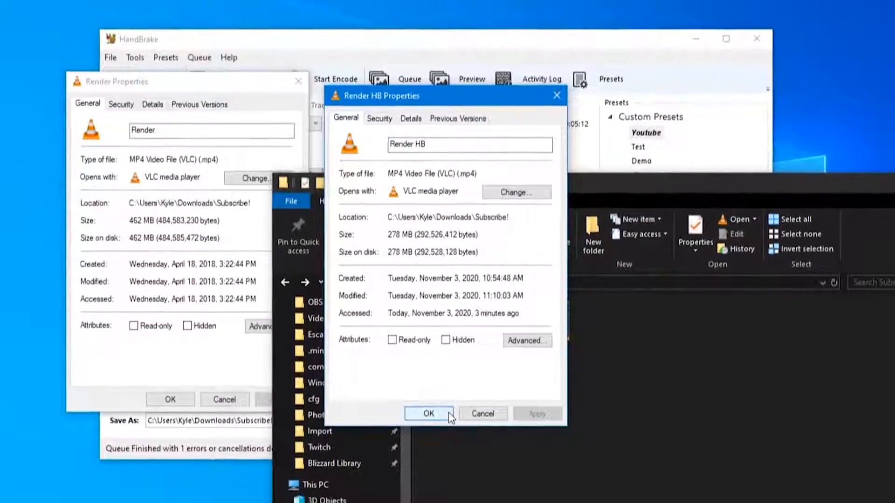
click(428, 413)
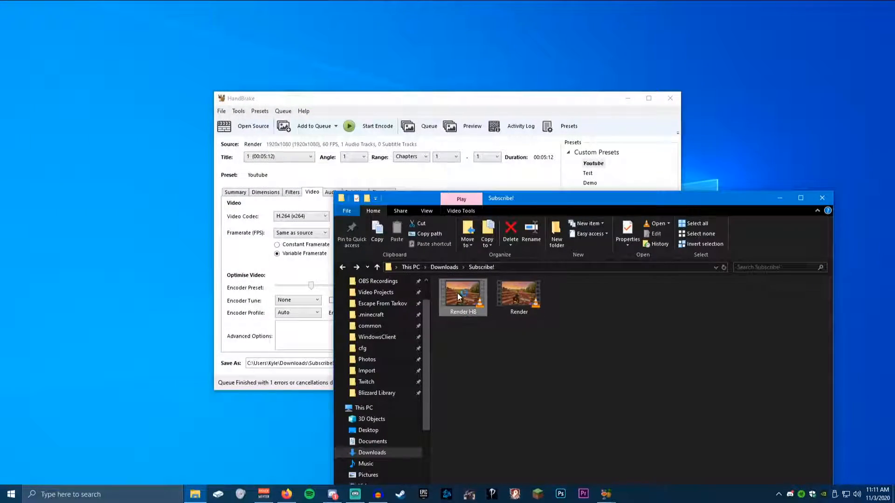
Step: Open Render HB in VLC and bring up the player's context menu during playback
double_click(462, 294)
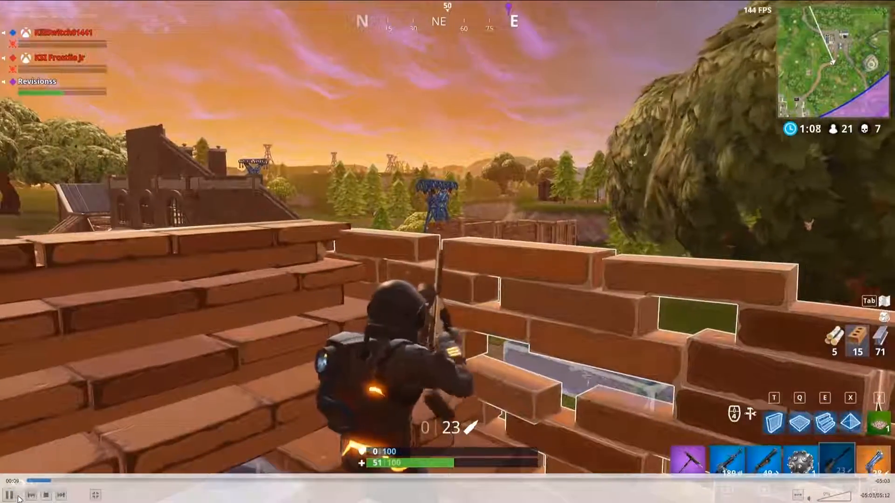
right_click(447, 251)
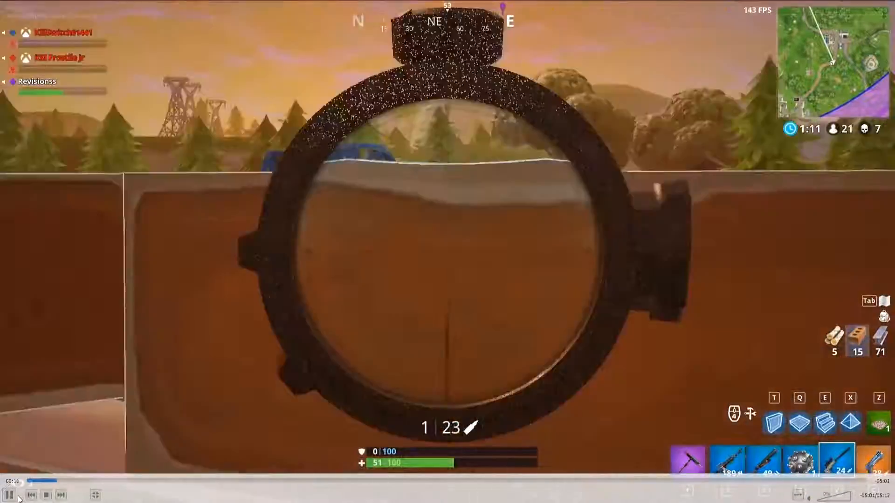